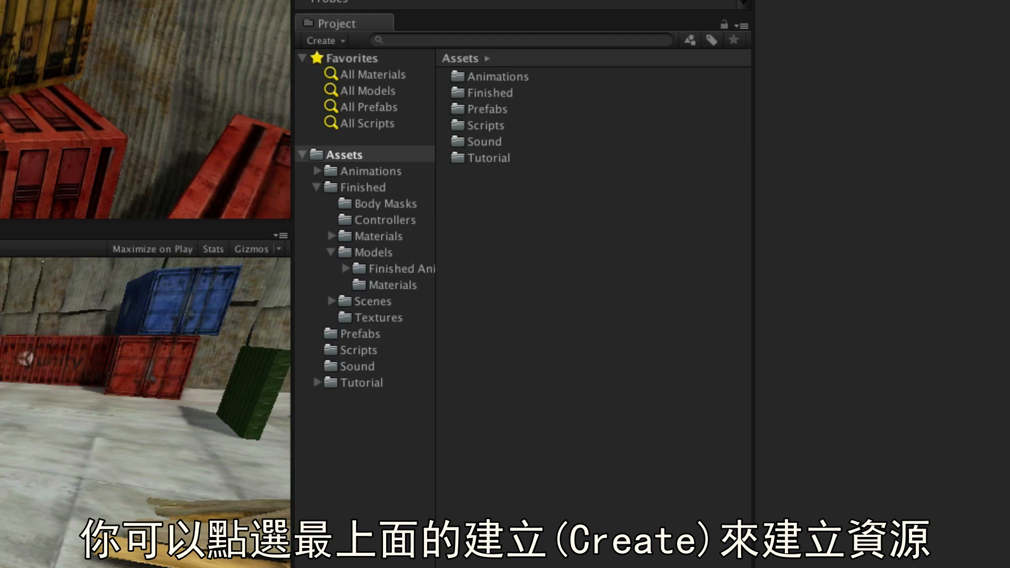
- Browse the Create menu and start importing a new asset via Assets > Import New Asset
{"action": "left_click", "coordinate": [323, 40]}
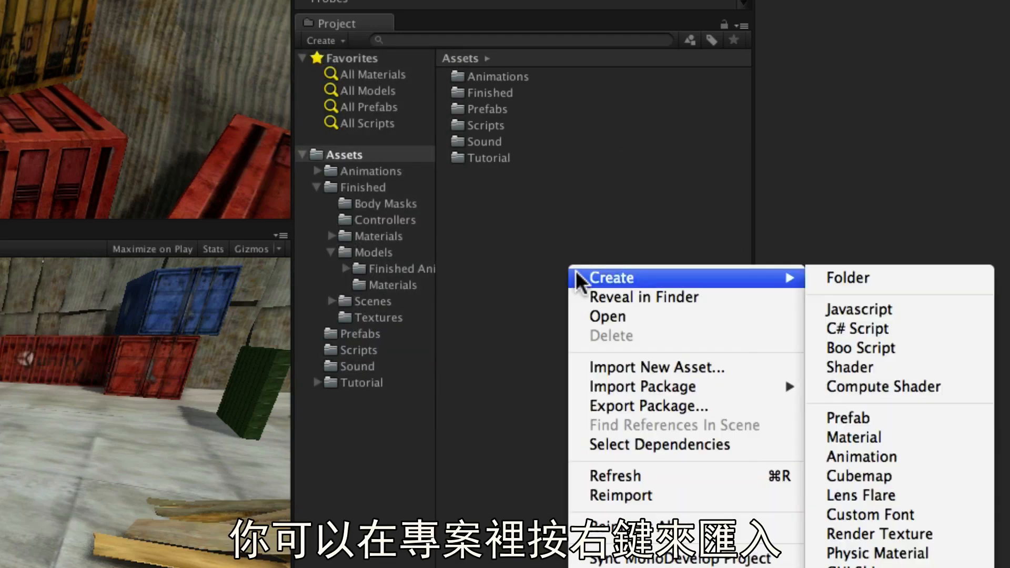
{"action": "mouse_move", "coordinate": [733, 377]}
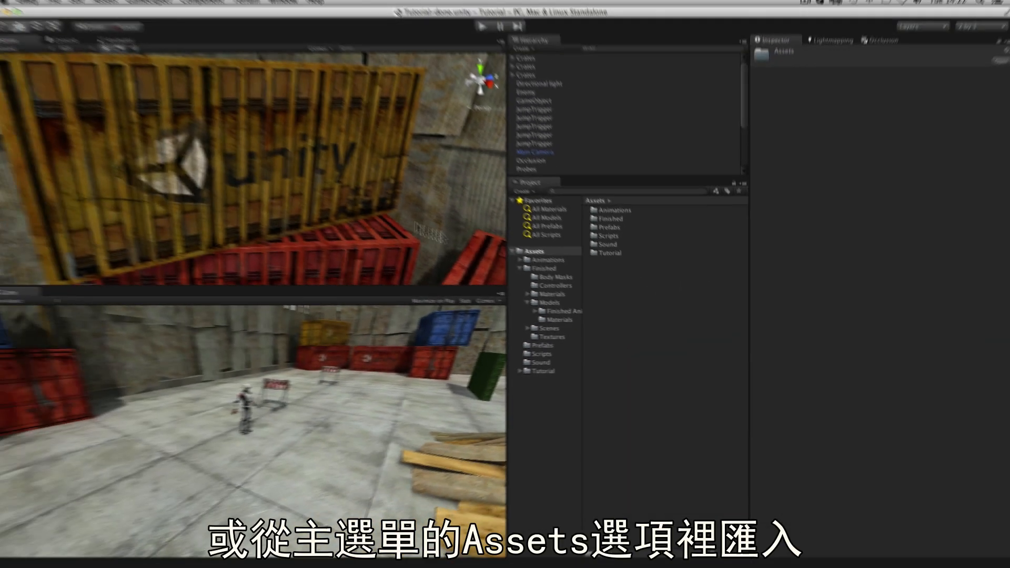
{"action": "left_click", "coordinate": [117, 6]}
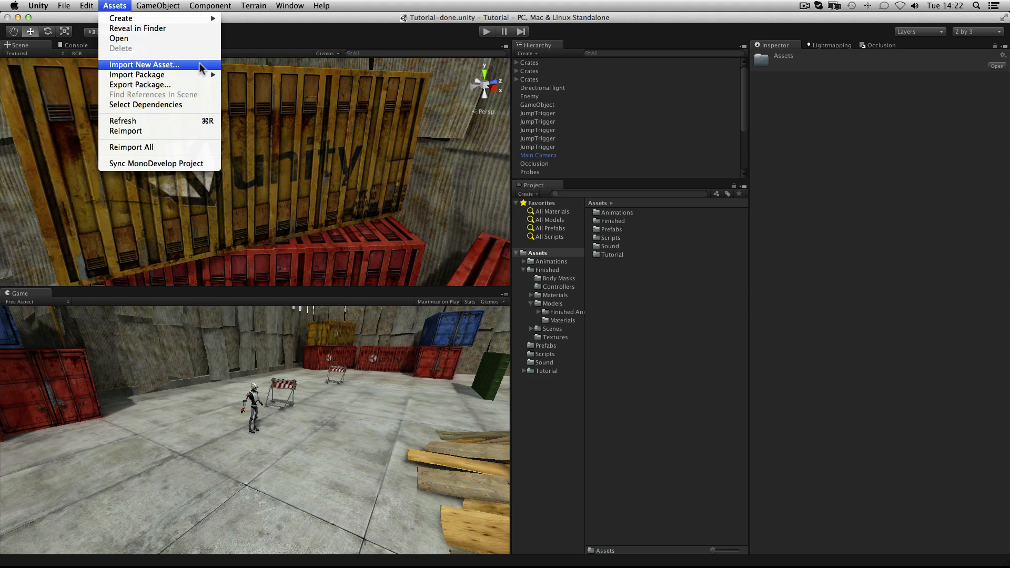
{"action": "left_click", "coordinate": [143, 64]}
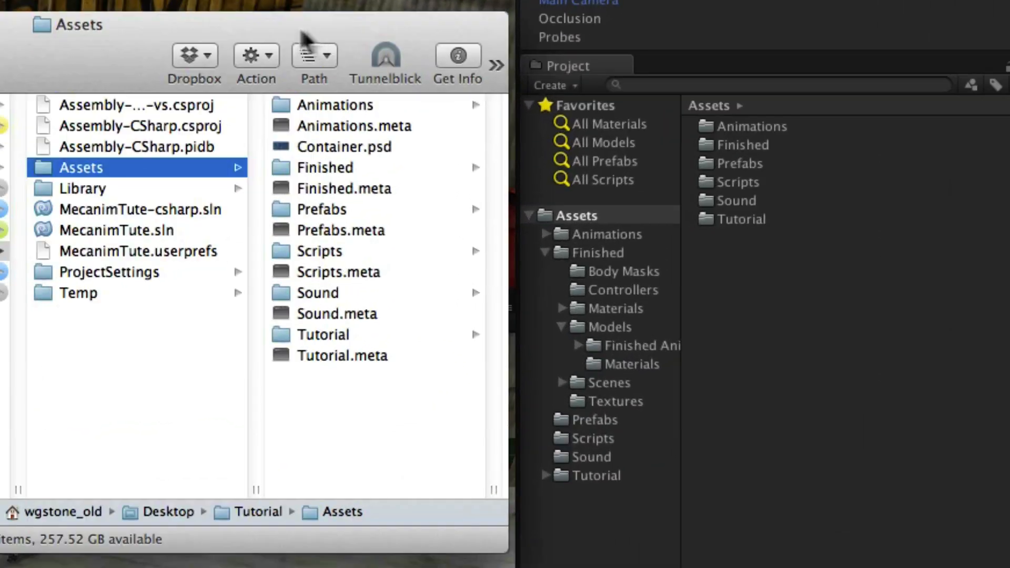
{"action": "mouse_move", "coordinate": [886, 540]}
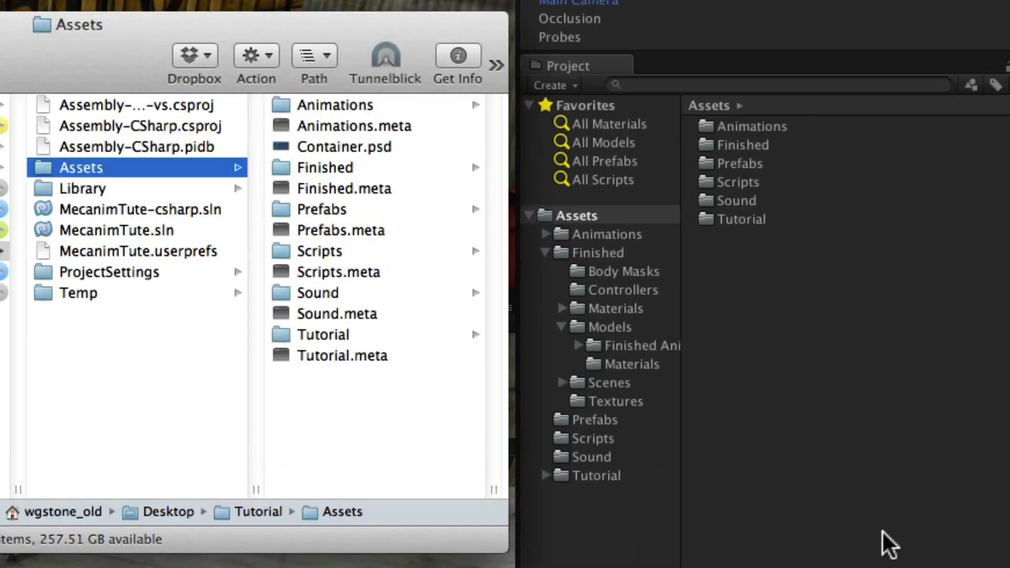
- Switch to Unity so Container.psd imports, then return to Finder to see Container.psd.meta
{"action": "key", "text": "Cmd+Tab"}
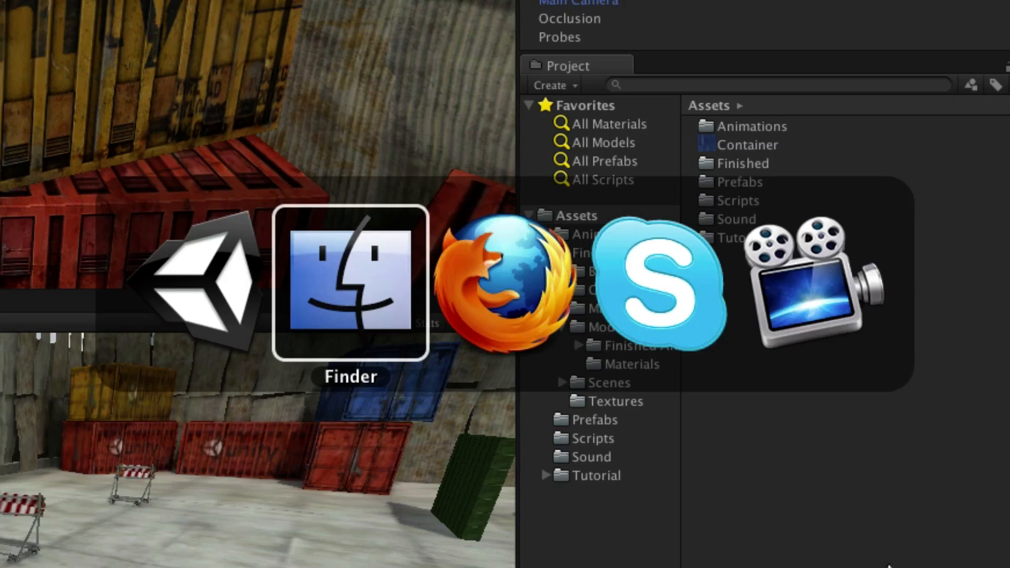
{"action": "left_click", "coordinate": [350, 284]}
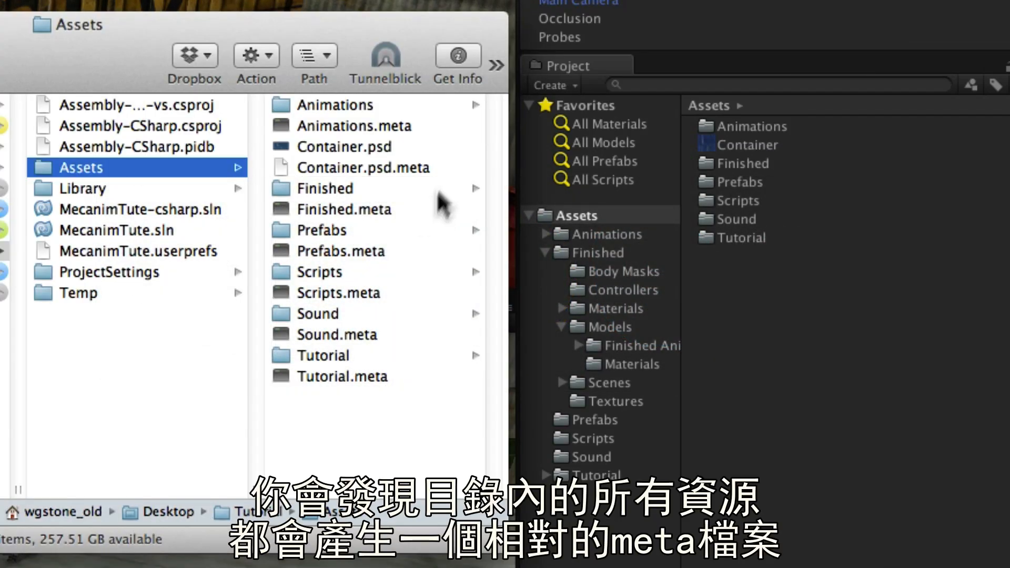
{"action": "mouse_move", "coordinate": [423, 216]}
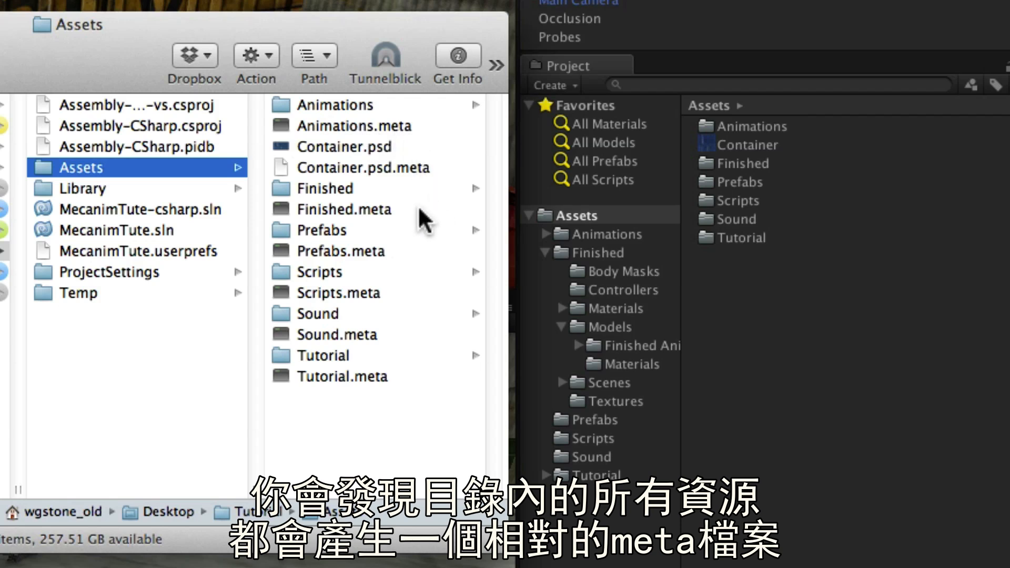
{"action": "mouse_move", "coordinate": [456, 345]}
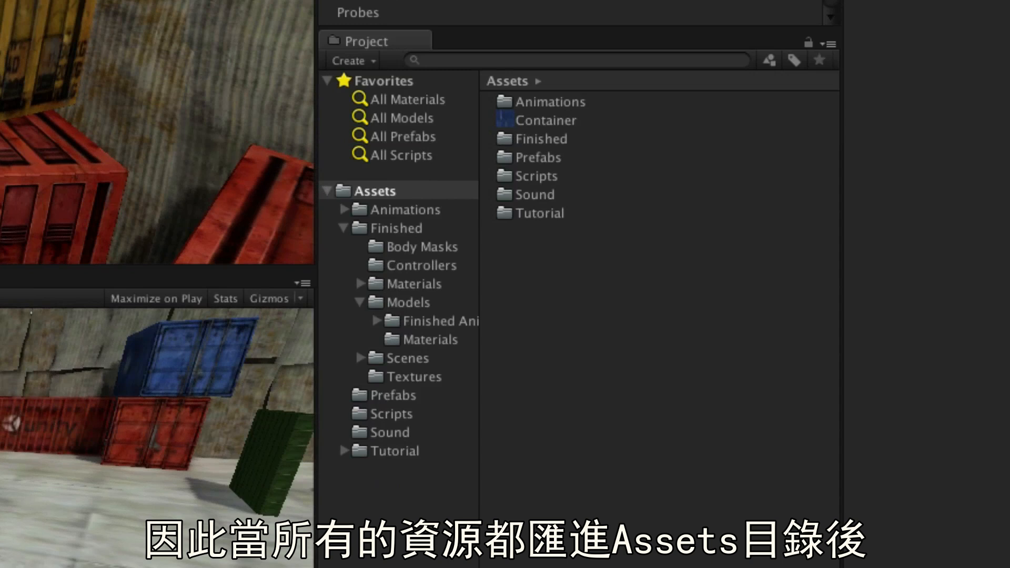
{"action": "mouse_move", "coordinate": [762, 212]}
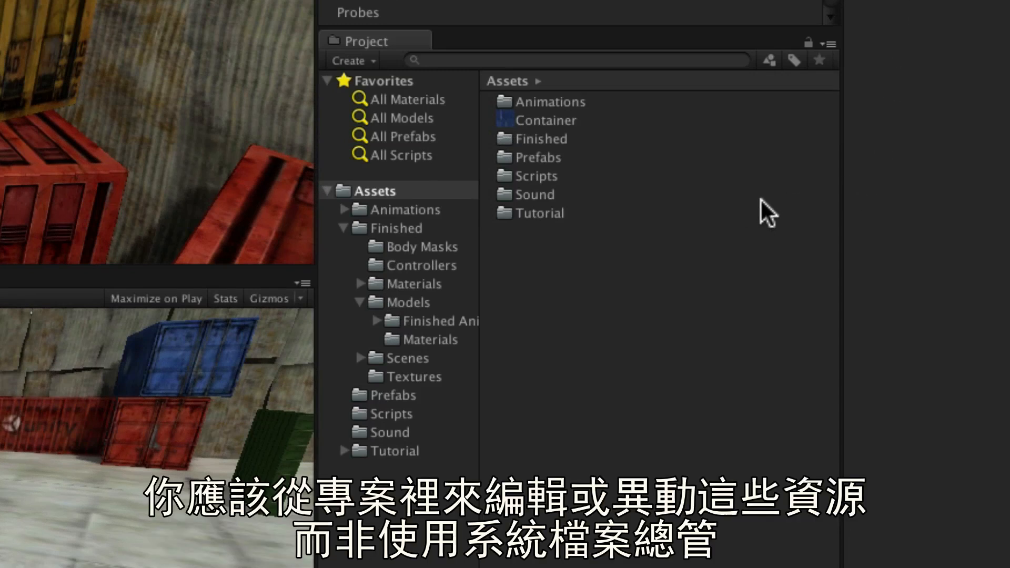
{"action": "mouse_move", "coordinate": [755, 243]}
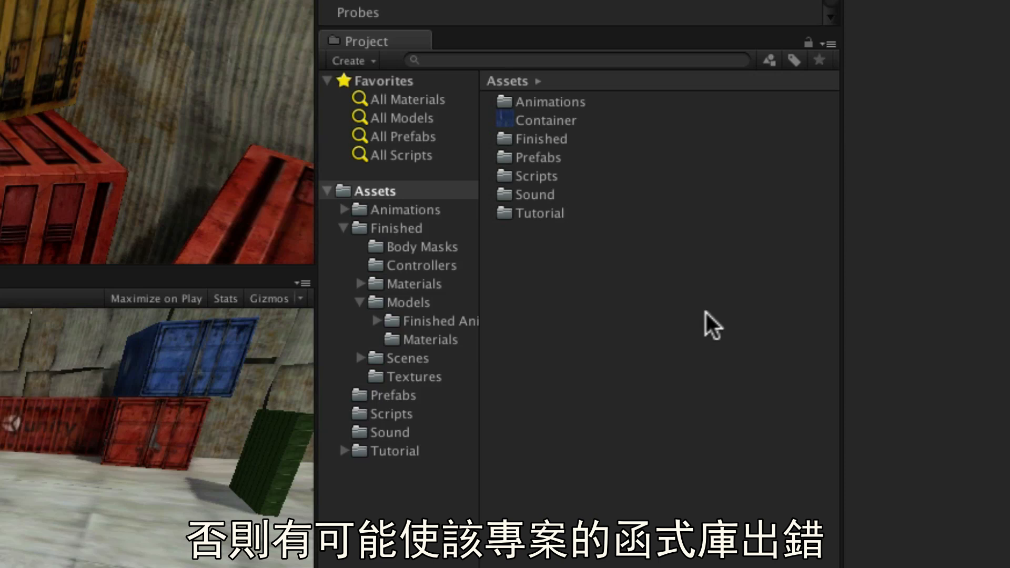
{"action": "mouse_move", "coordinate": [731, 332]}
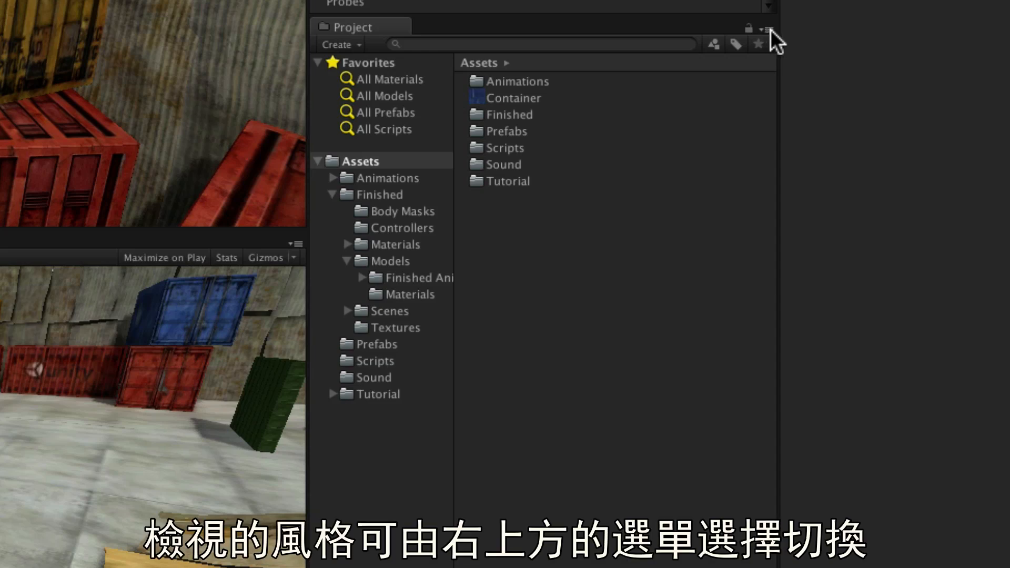
{"action": "mouse_move", "coordinate": [765, 49]}
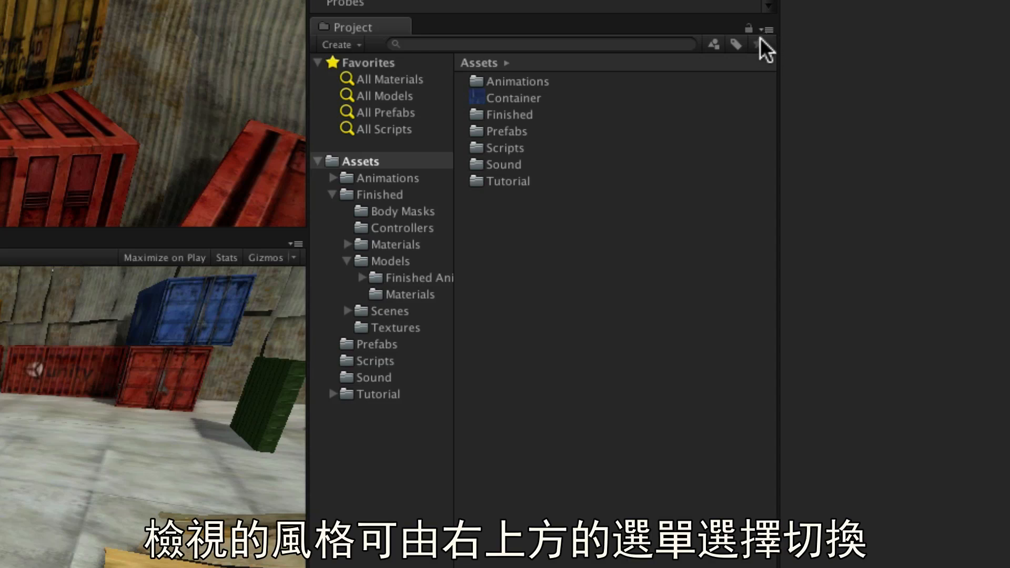
{"action": "left_click", "coordinate": [769, 29]}
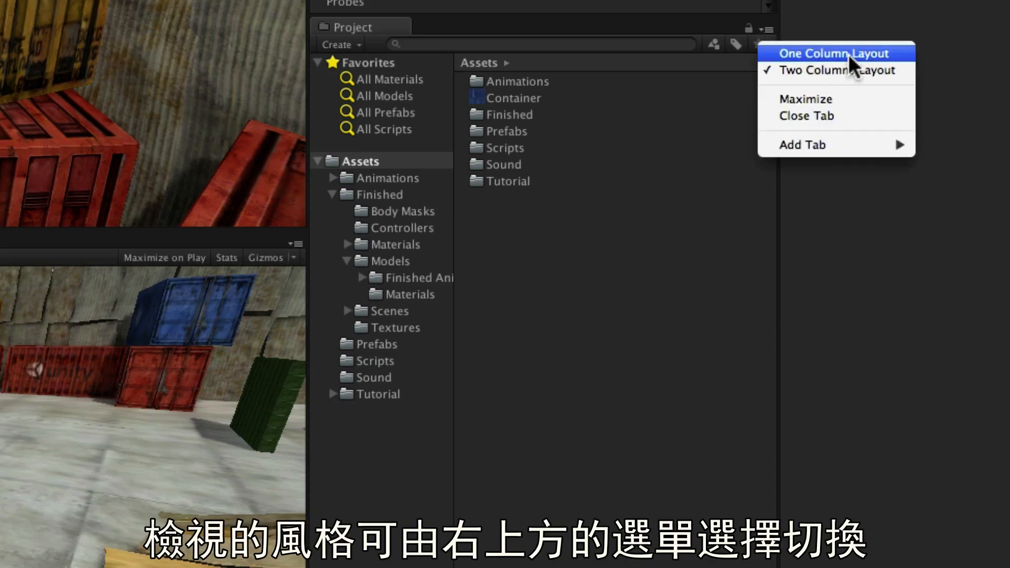
{"action": "left_click", "coordinate": [833, 53]}
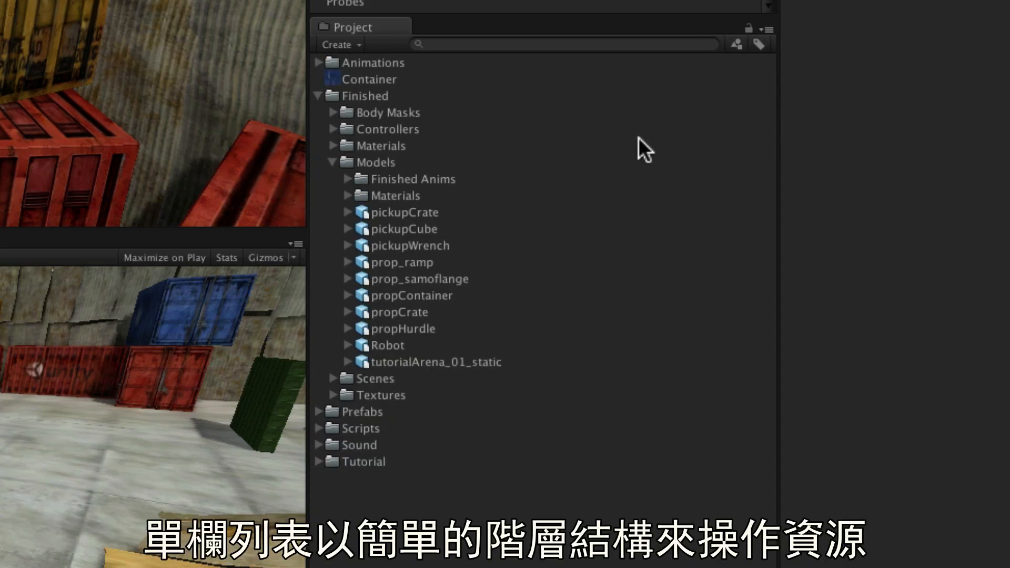
{"action": "mouse_move", "coordinate": [637, 168]}
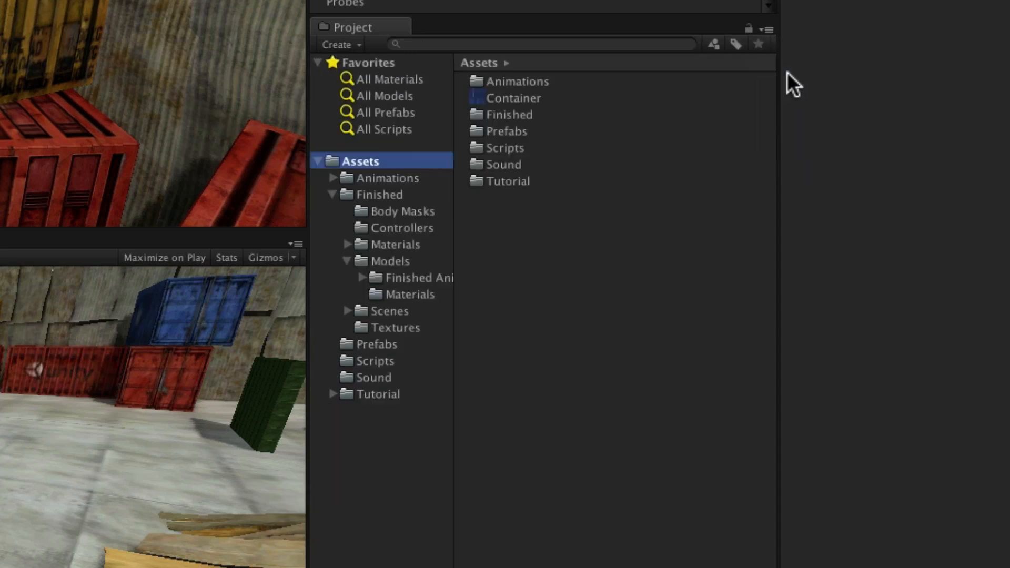
- Create a new Textures folder under Assets for the Container texture
{"action": "left_click", "coordinate": [340, 44]}
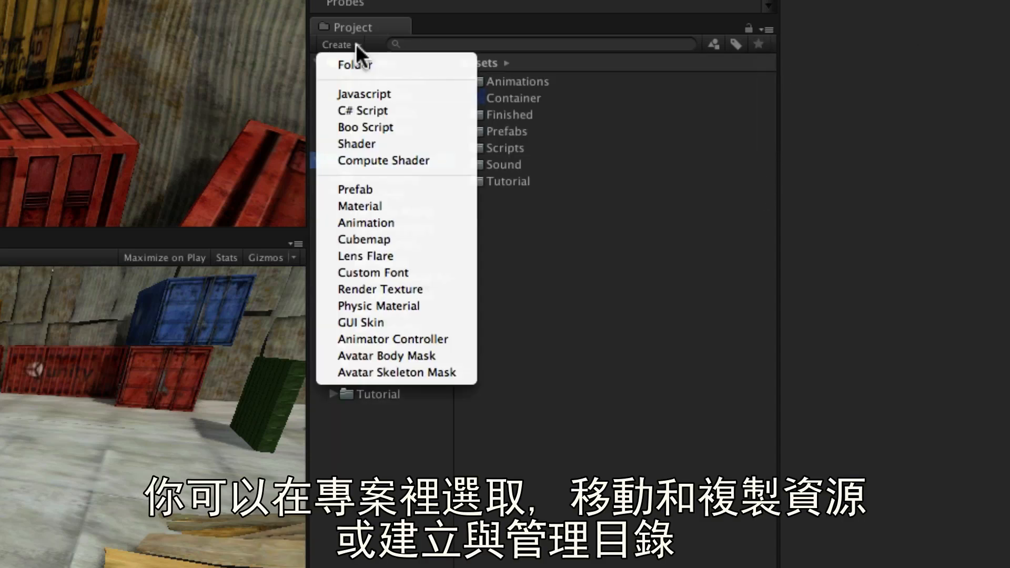
{"action": "left_click", "coordinate": [356, 65]}
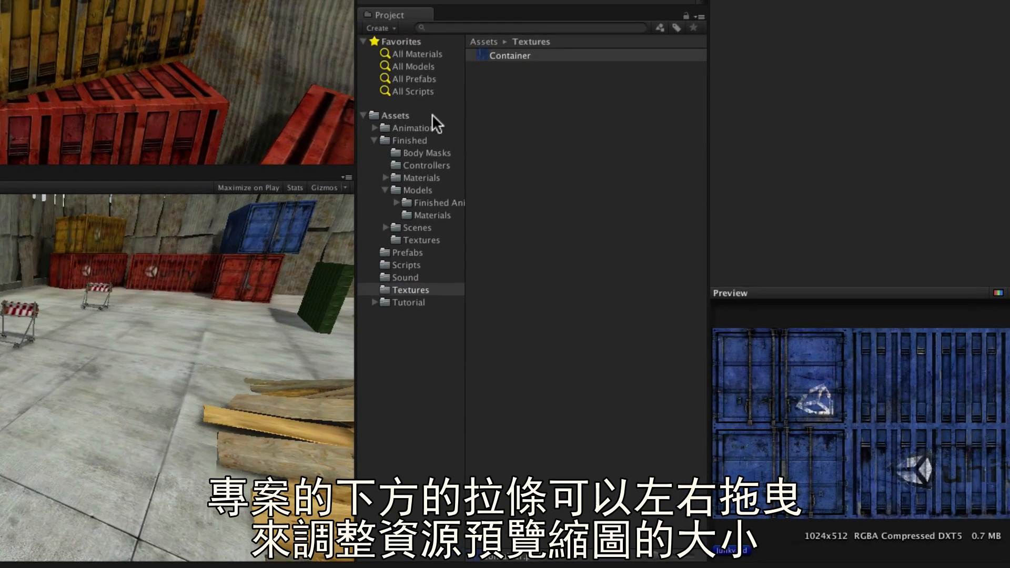
- Show Finished > Models as large thumbnails of pickupCrate, propContainer and Robot
{"action": "left_click", "coordinate": [417, 190]}
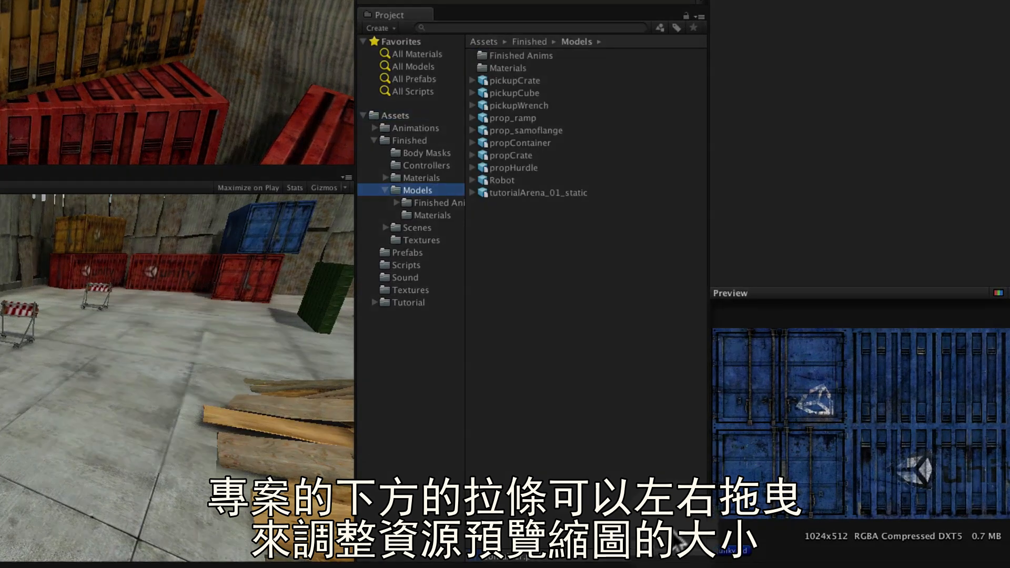
{"action": "left_click_drag", "start_coordinate": [731, 551], "coordinate": [745, 551]}
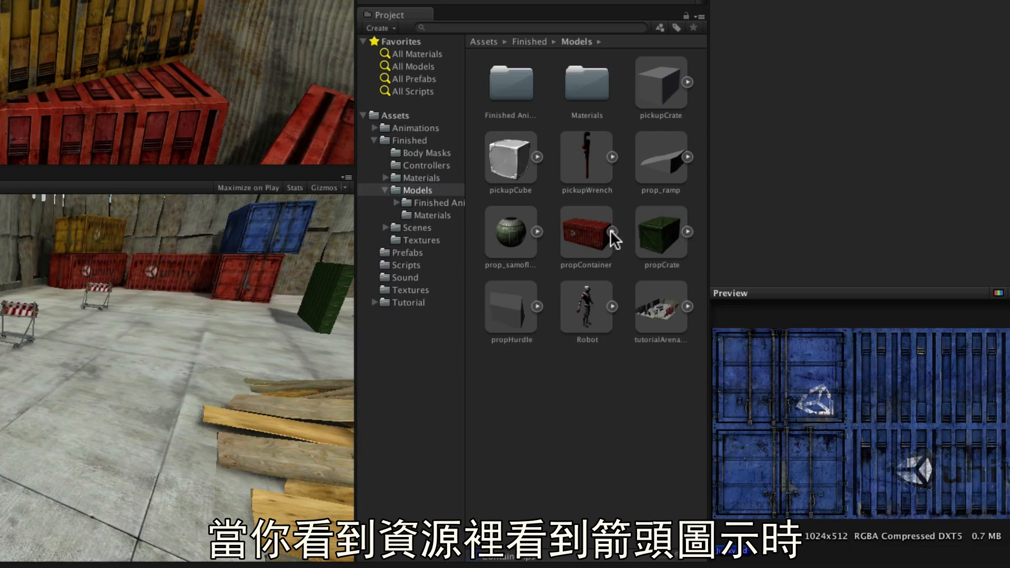
{"action": "left_click", "coordinate": [612, 157]}
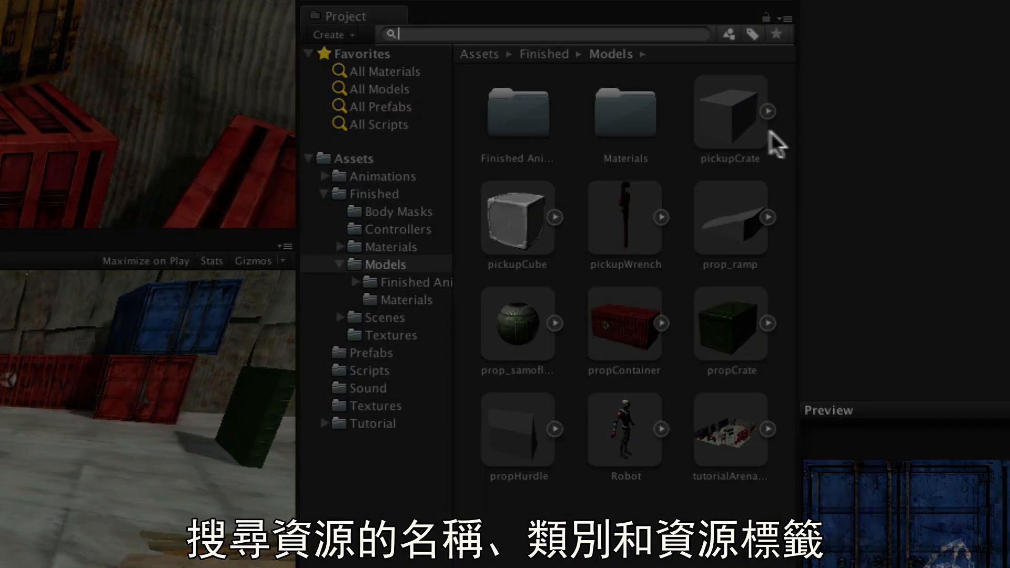
- Search the project's assets for 'Junk'
{"action": "left_click", "coordinate": [730, 33]}
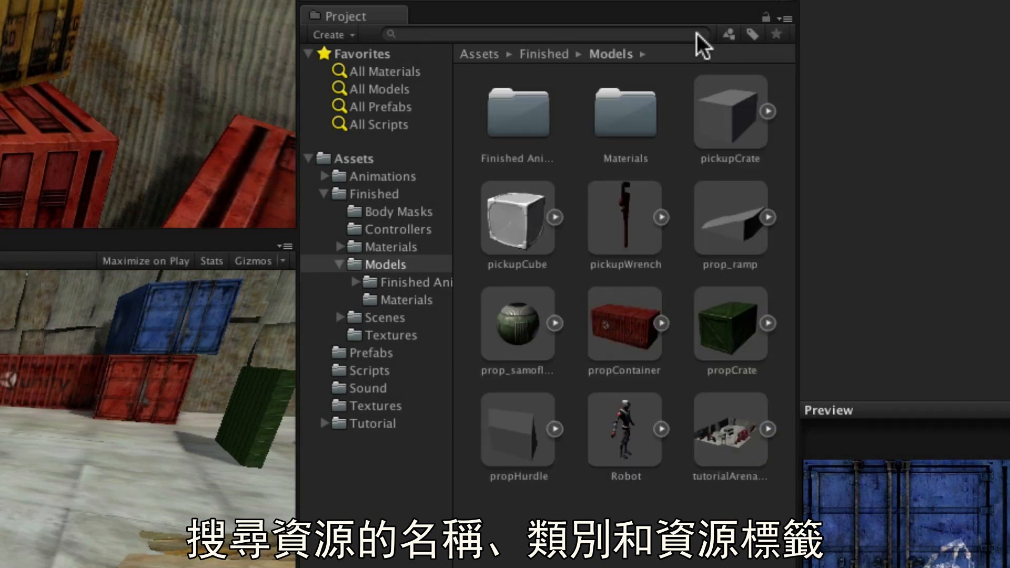
{"action": "type", "text": "Junk"}
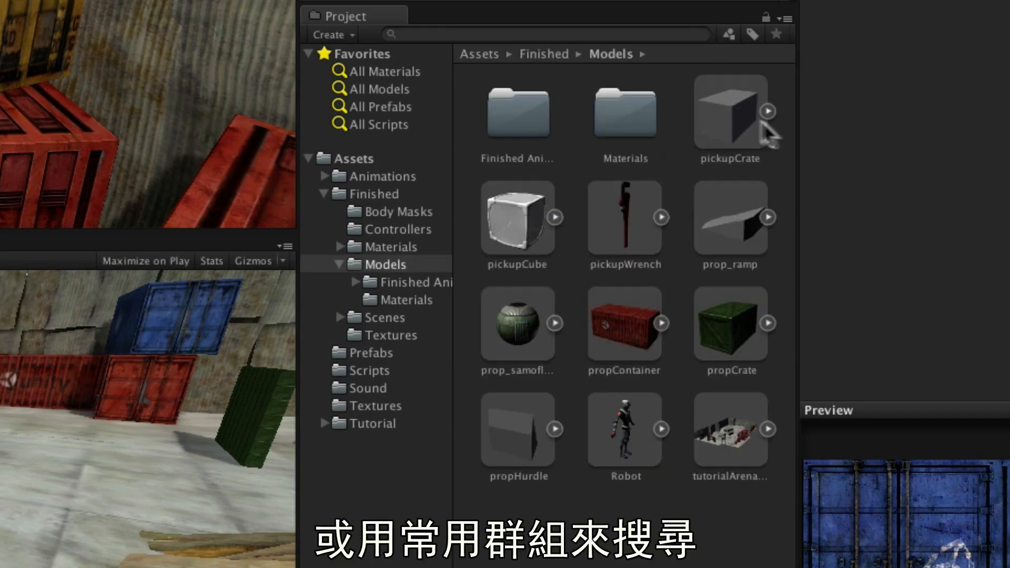
- Try the All Models favourite, then save the search as the favourite 'Junkyard stuff'
{"action": "left_click", "coordinate": [379, 89]}
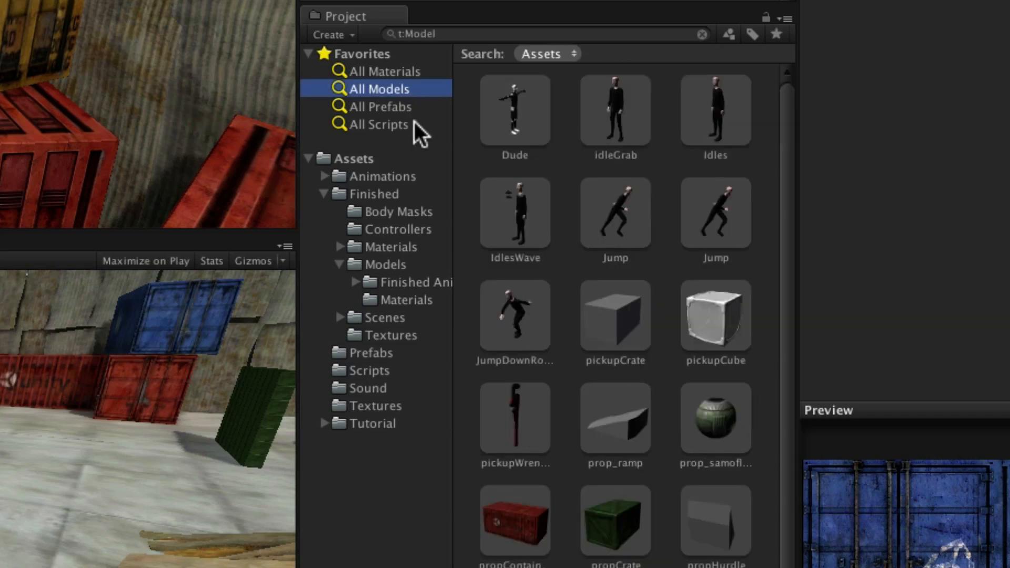
{"action": "left_click", "coordinate": [377, 124]}
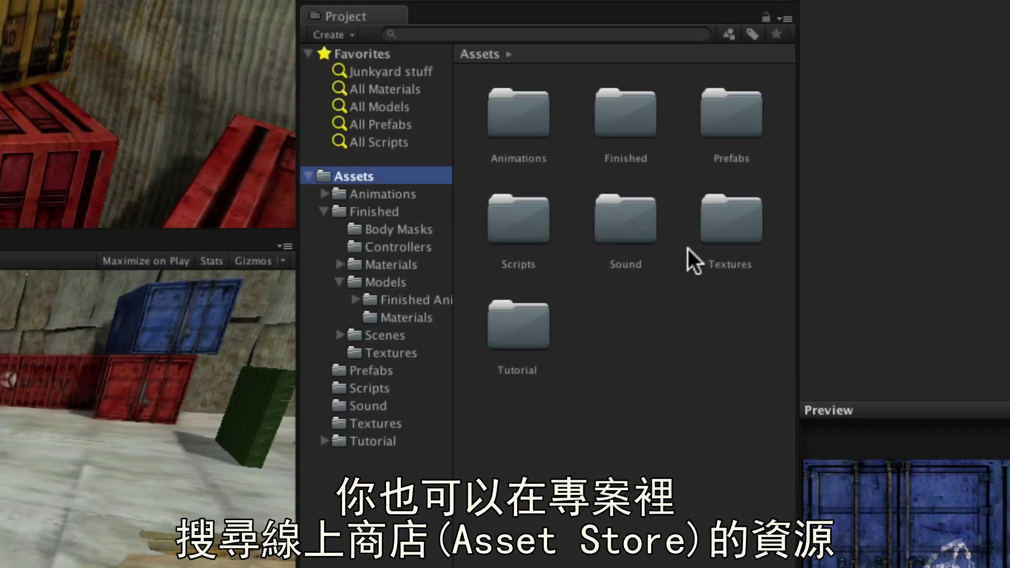
- Search 'Car' in the Asset Store scope, returning 37 free and 2316 paid assets
{"action": "type", "text": "Car"}
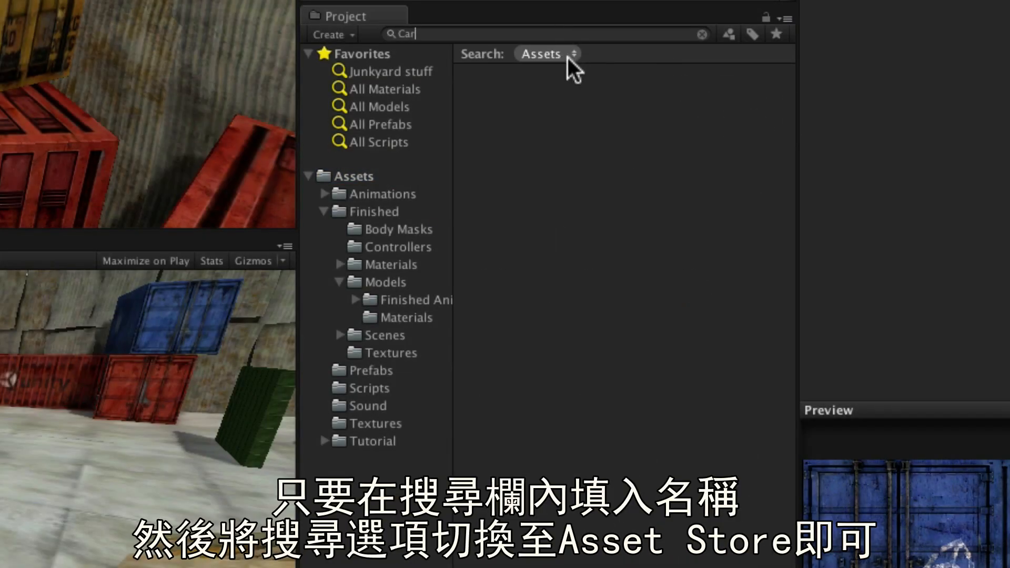
{"action": "left_click", "coordinate": [544, 53]}
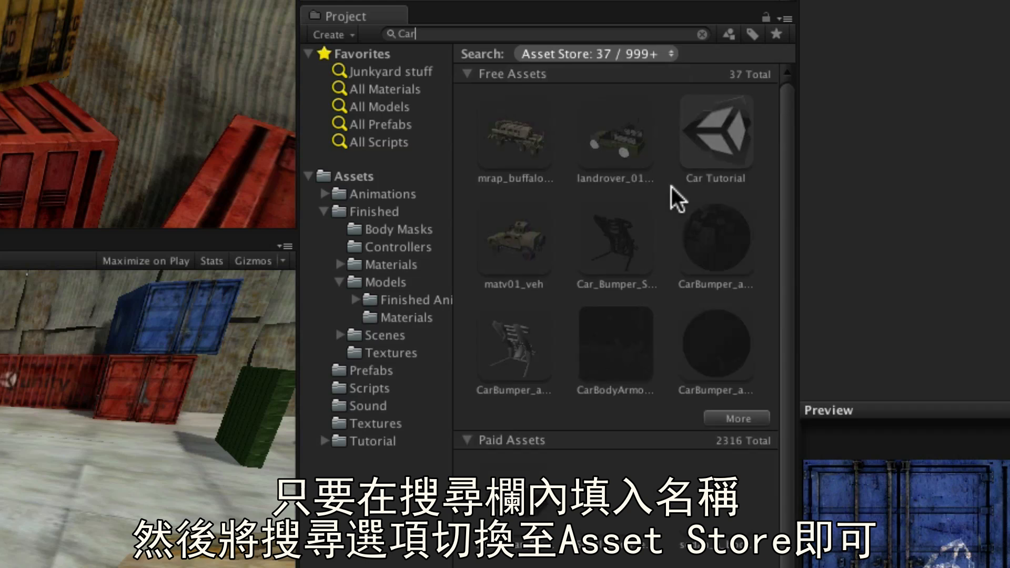